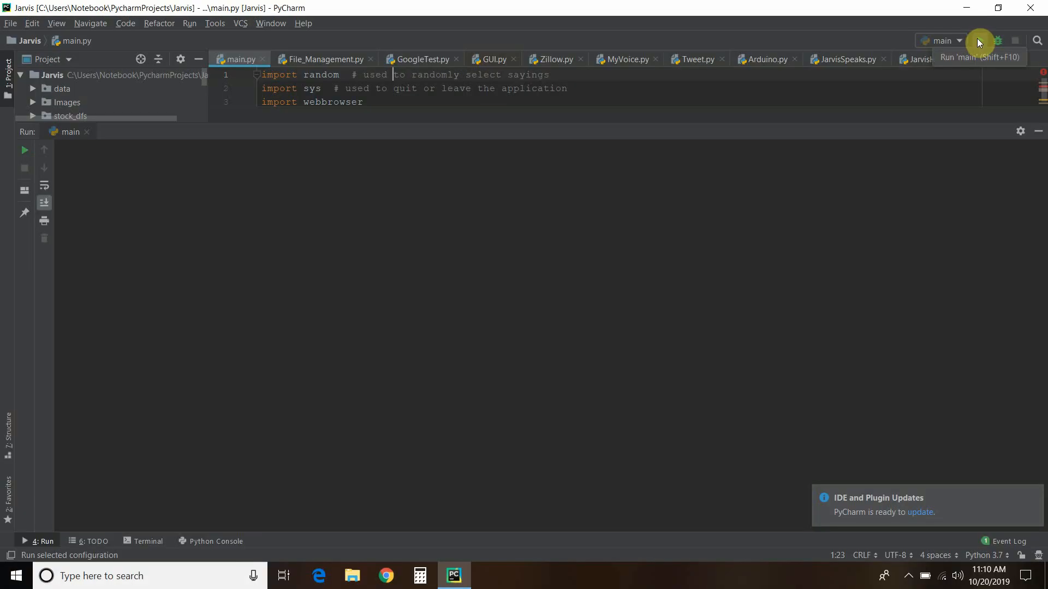
# Run the main.py script to launch the Jarvis assistant.
pyautogui.click(977, 41)
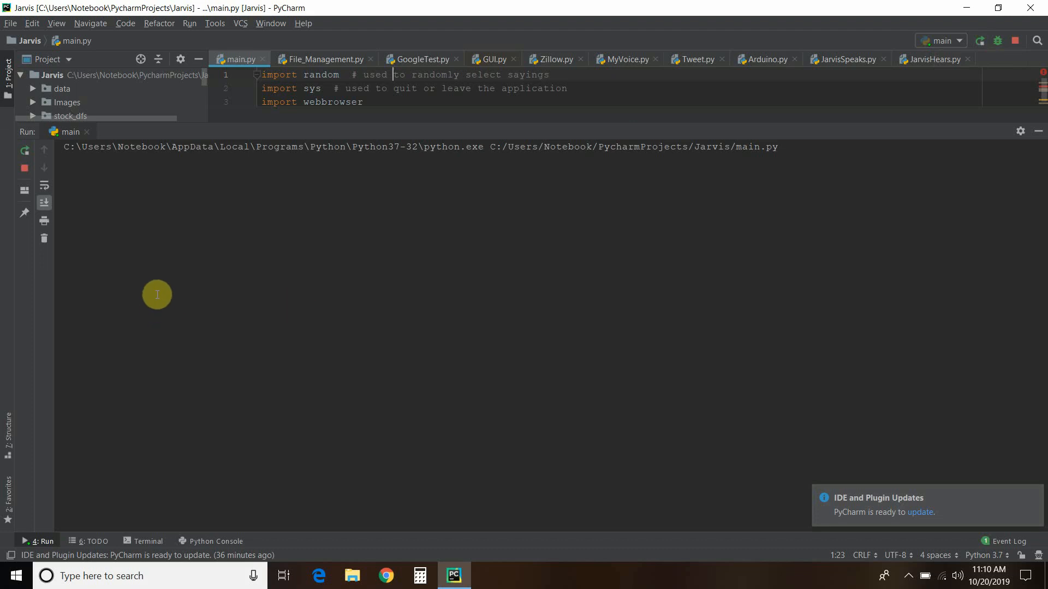
pyautogui.moveTo(195, 243)
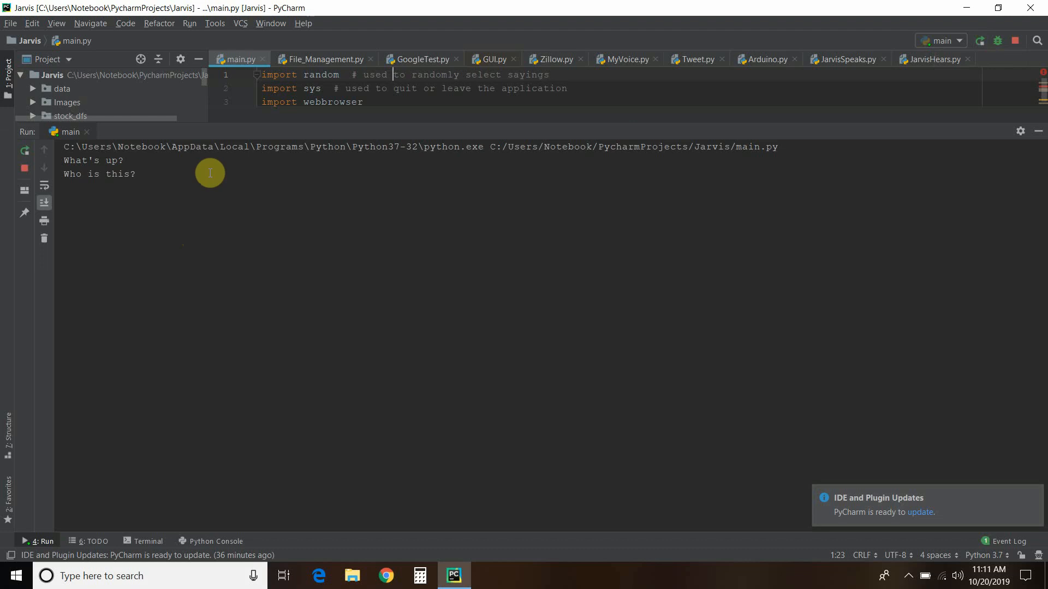
pyautogui.moveTo(201, 202)
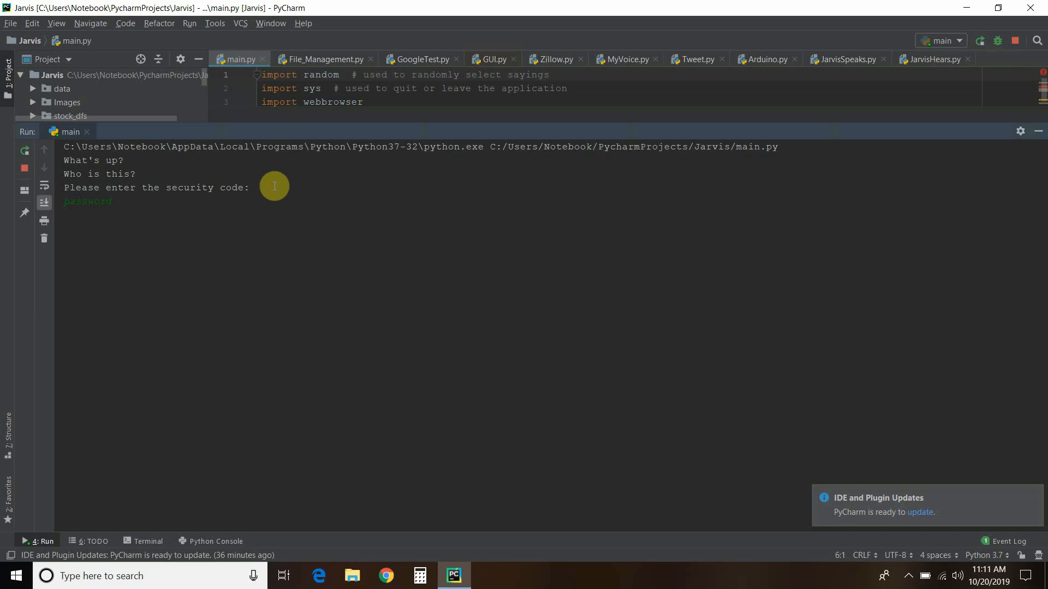
# Submit the security code so Jarvis enters admin mode and lists its Twitter options.
pyautogui.press('enter')
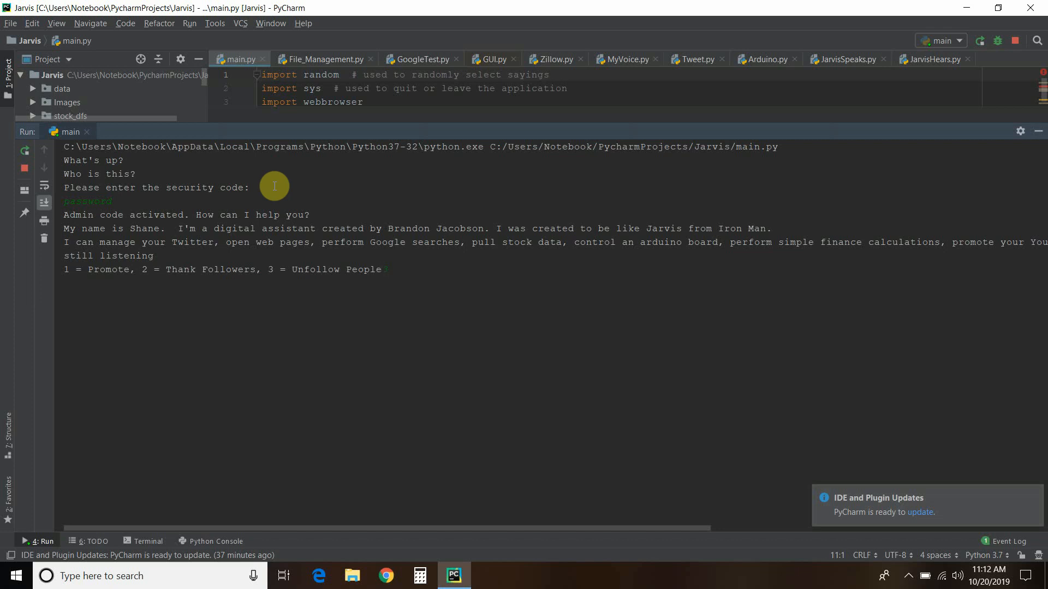
# Choose option 3, Unfollow People, and follow the list of unfollowed account names.
pyautogui.write('3')
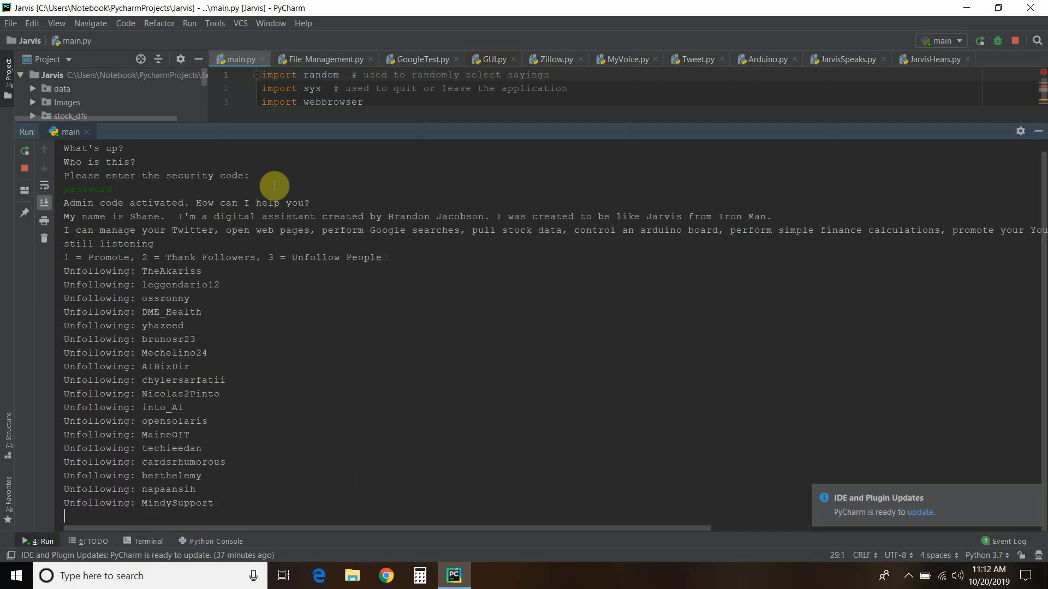
pyautogui.scroll(-3)
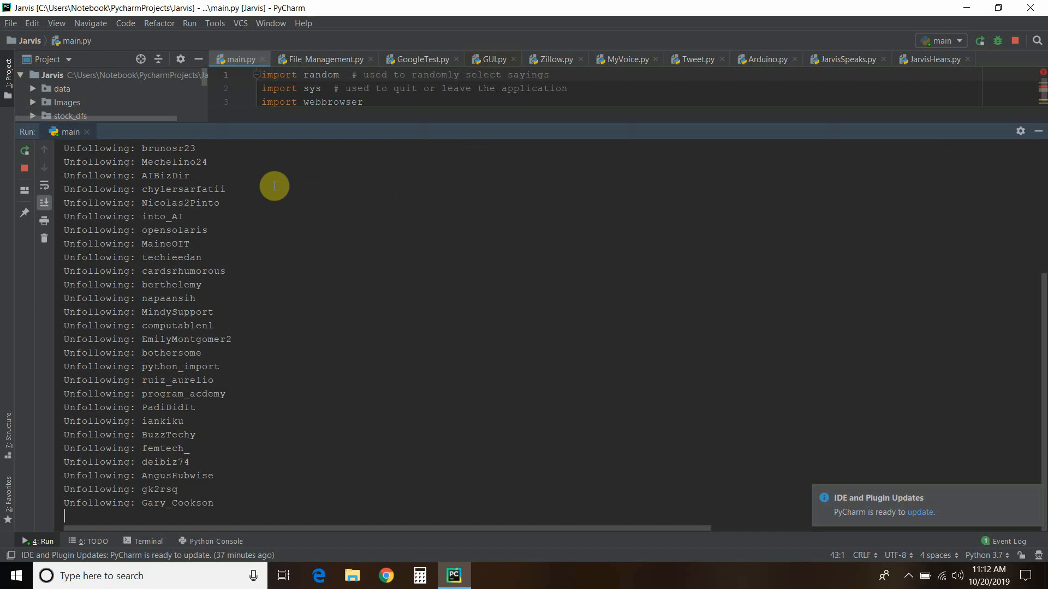
pyautogui.scroll(-3)
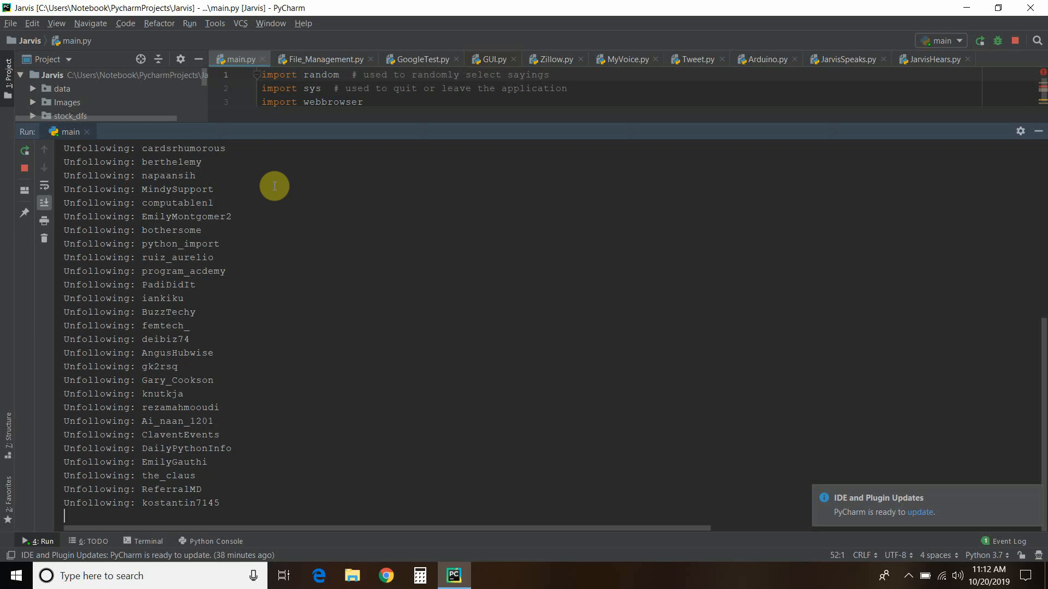
# Have Jarvis open twitter.com/home in Chrome.
pyautogui.click(385, 575)
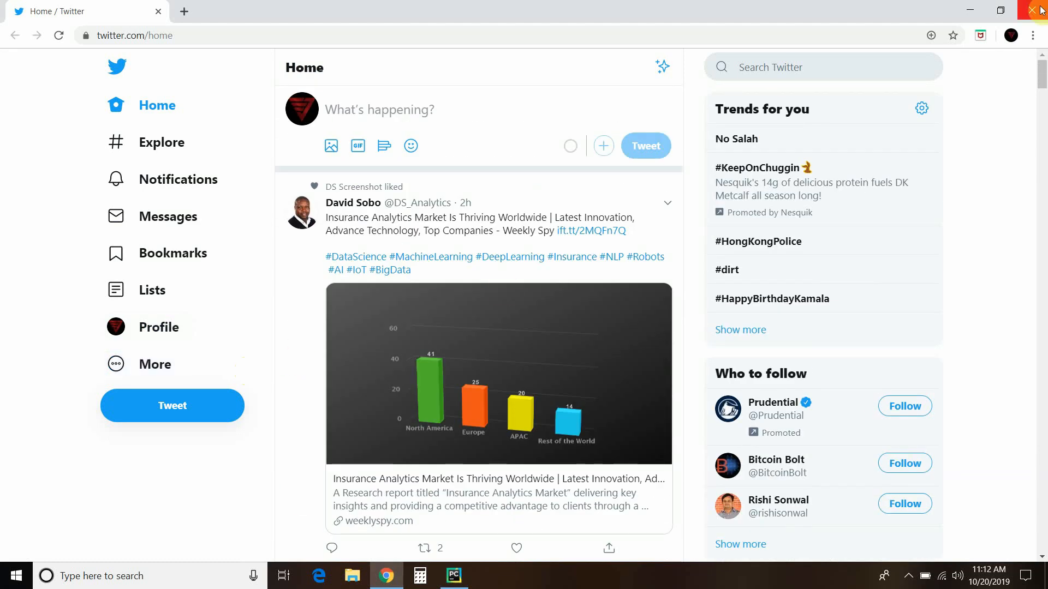
# Close Twitter, have Jarvis search Google for "what is the Dow Jones", then close the results.
pyautogui.click(453, 575)
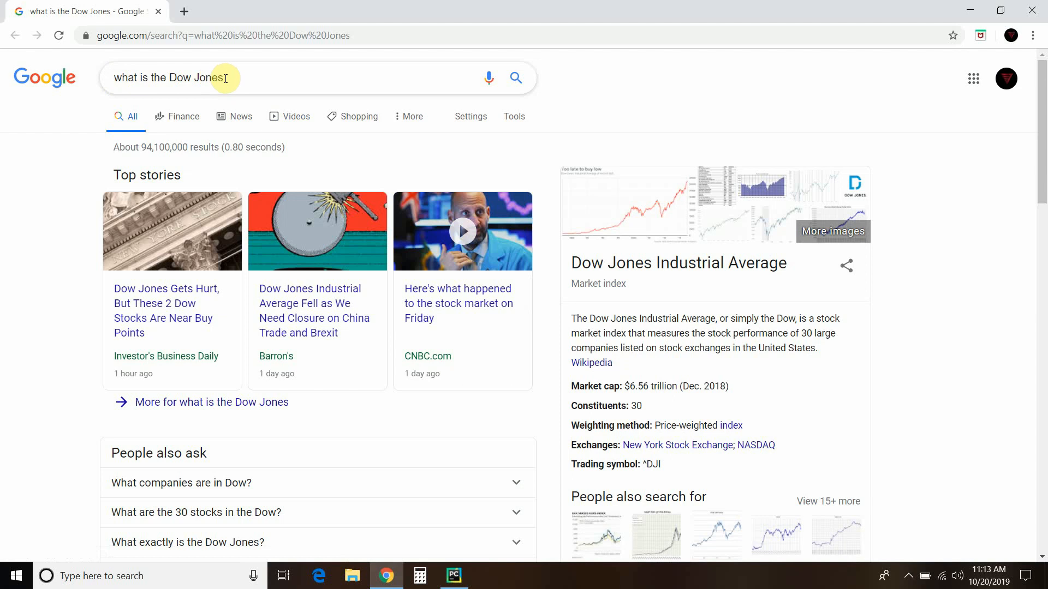
pyautogui.click(167, 77)
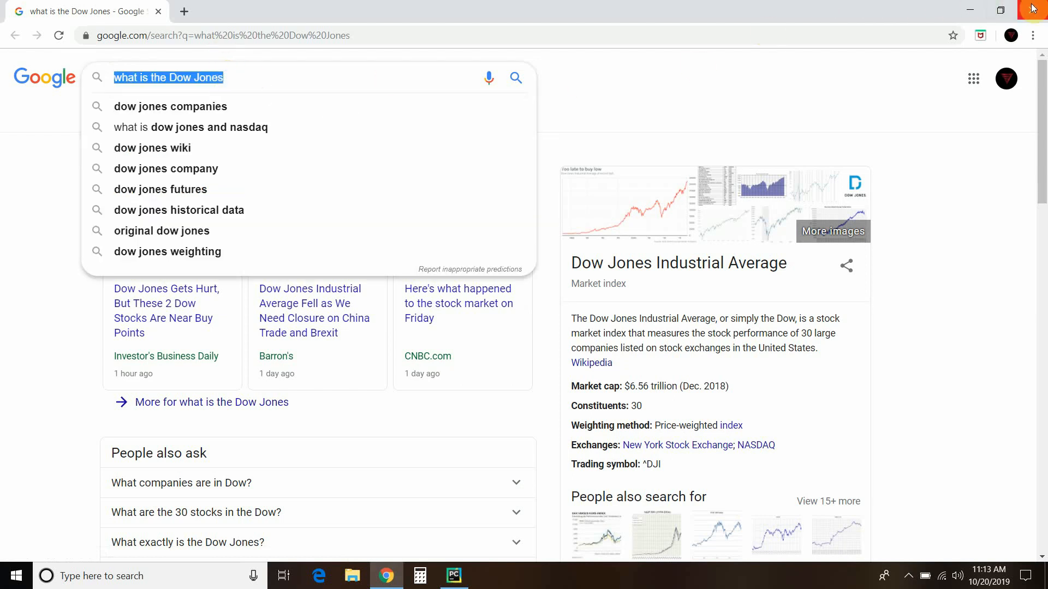
pyautogui.click(453, 575)
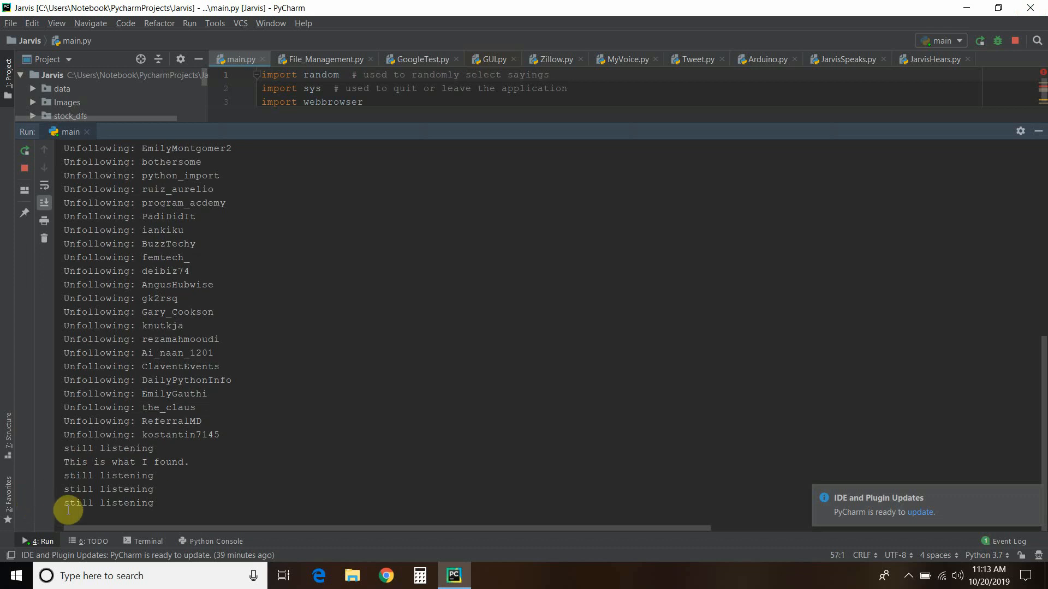
# Have Jarvis open YouTube on the Brandon Jacobson channel page.
pyautogui.click(386, 576)
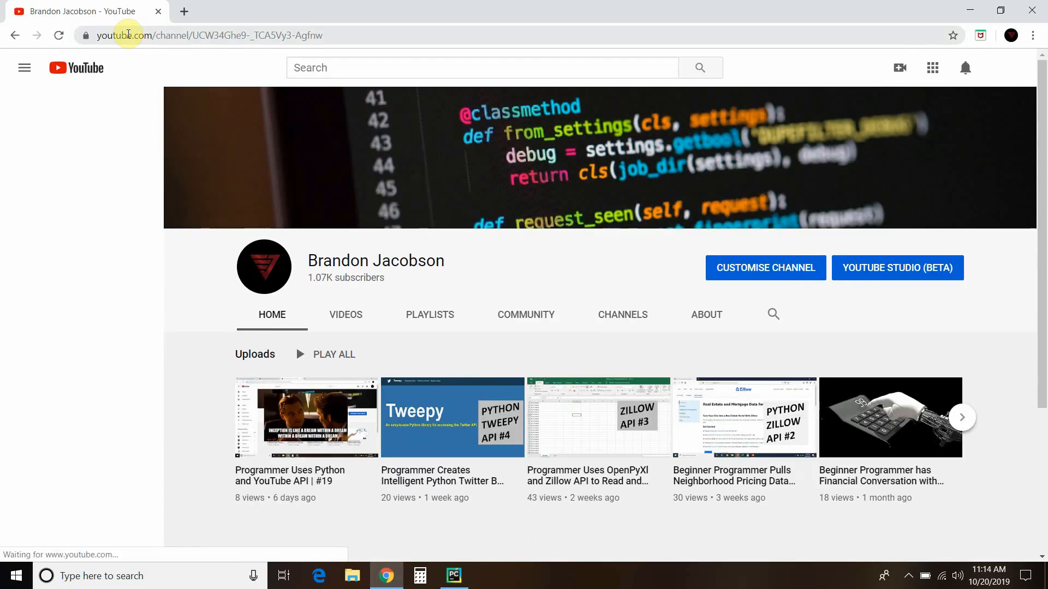
pyautogui.click(24, 68)
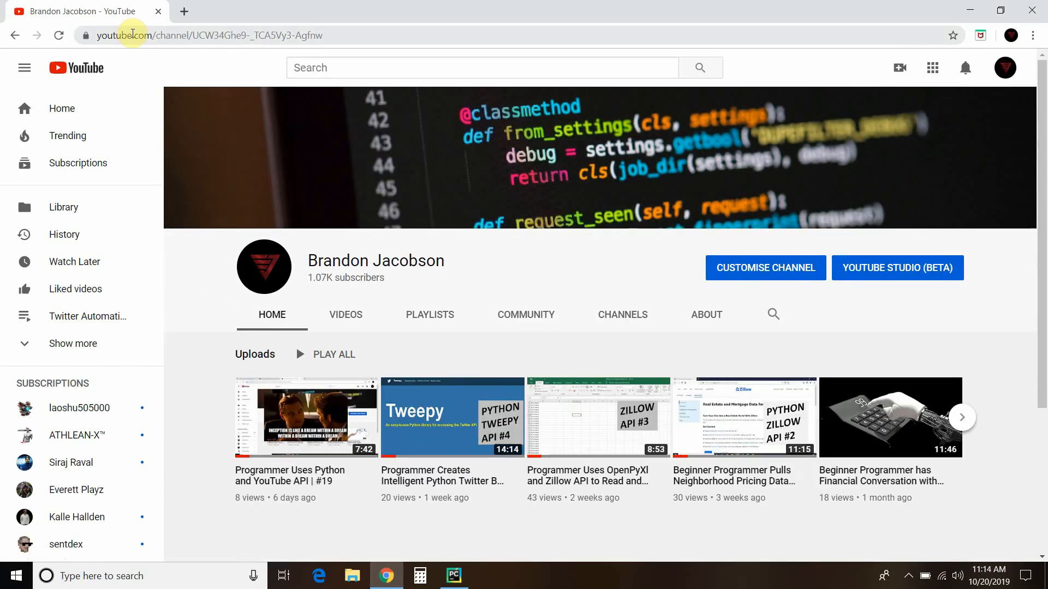